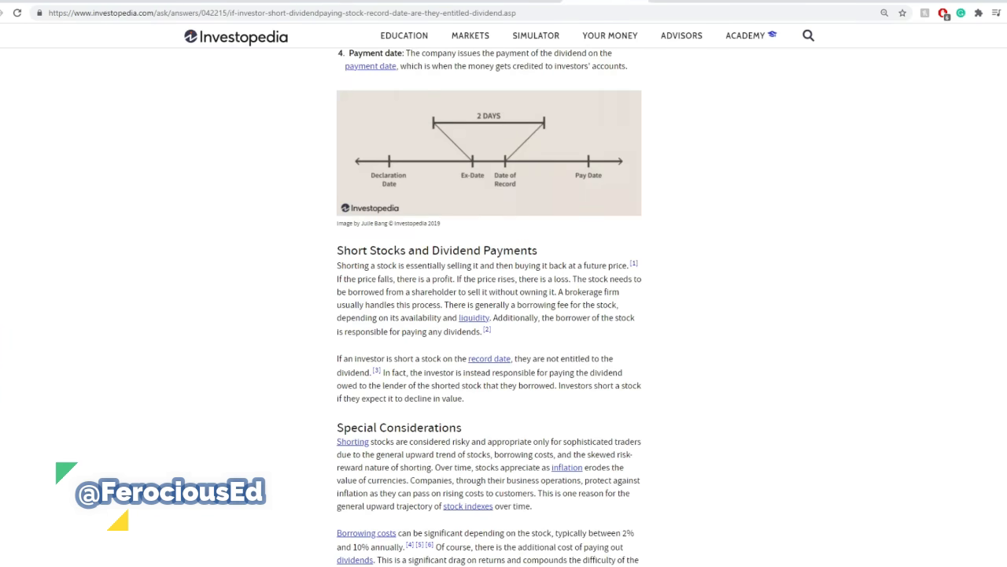
# Scroll the Seeking Alpha ex-dividend article to its Record and Payment Date section.
pyautogui.scroll(3)
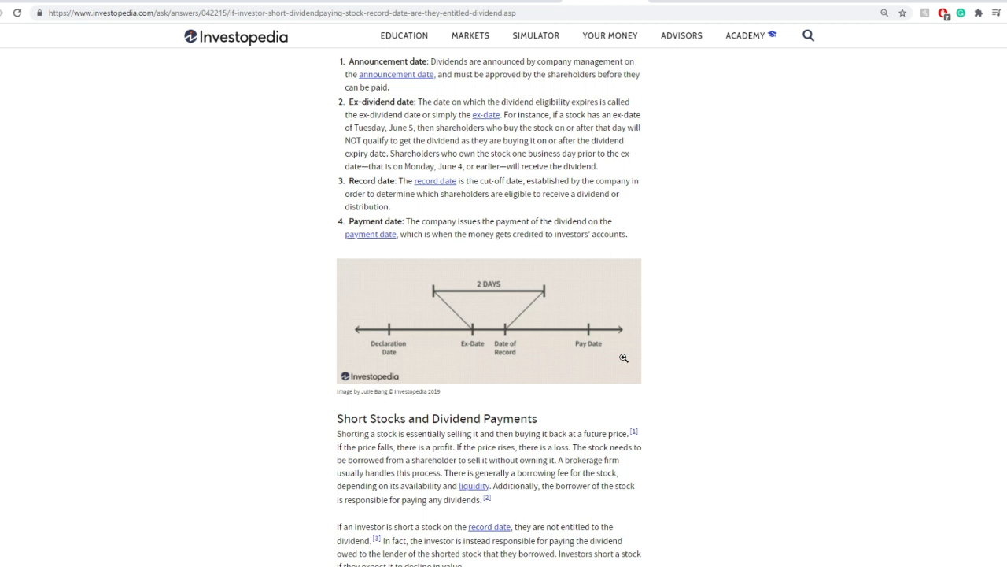
pyautogui.moveTo(661, 258)
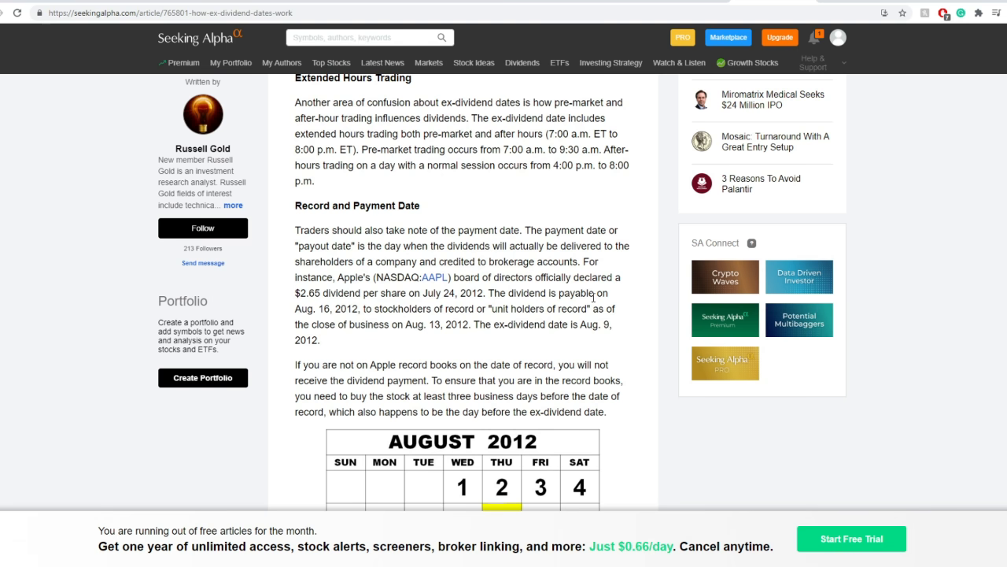
pyautogui.moveTo(790, 275)
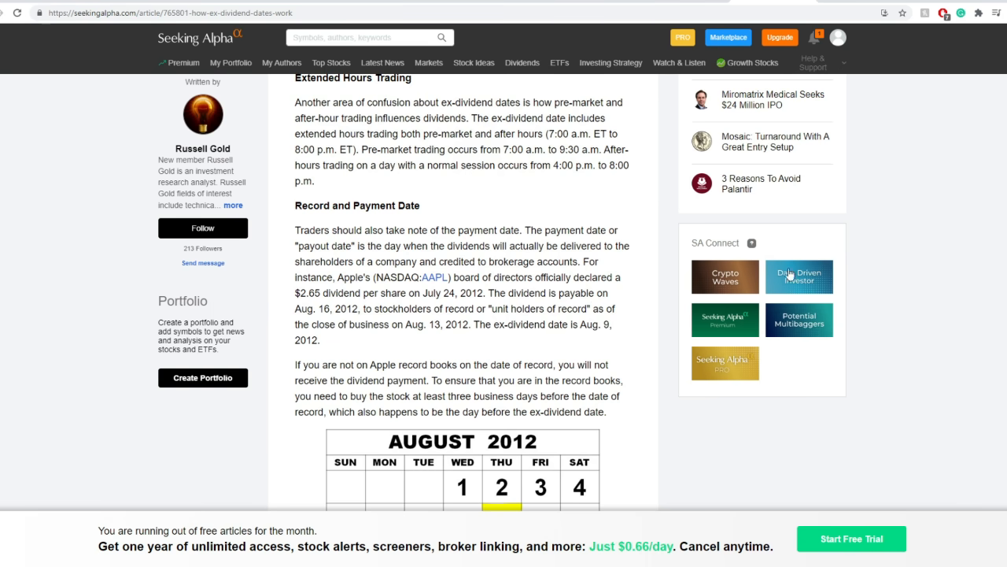
pyautogui.scroll(-3)
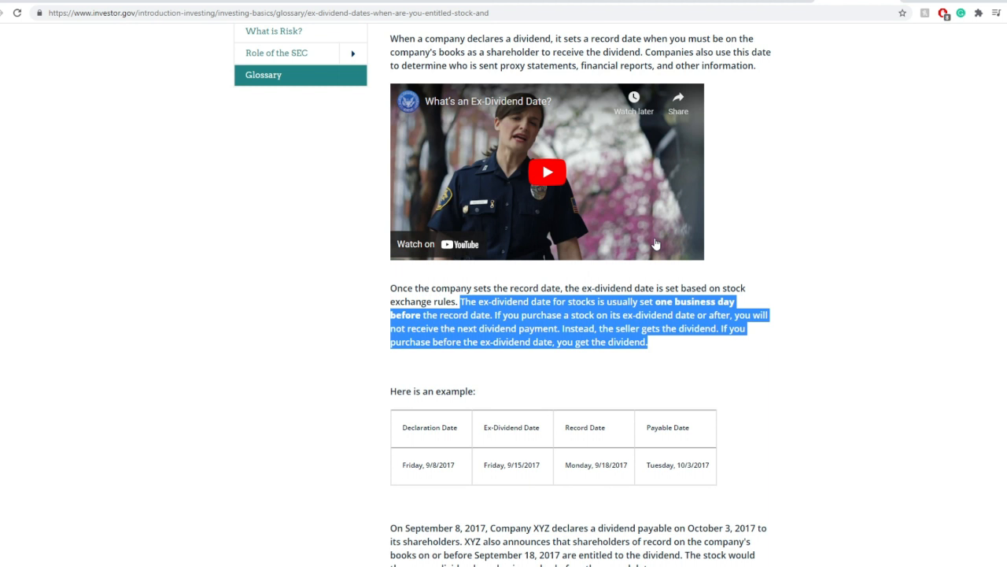
pyautogui.moveTo(666, 265)
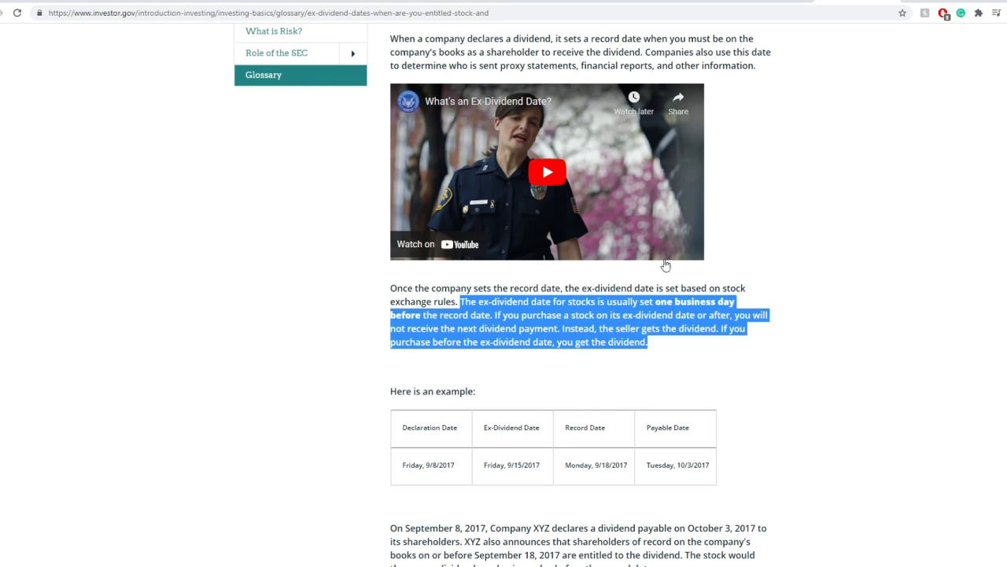
# Select the Investor.gov paragraph saying ex-dividend dates fall one business day before record dates.
pyautogui.click(547, 172)
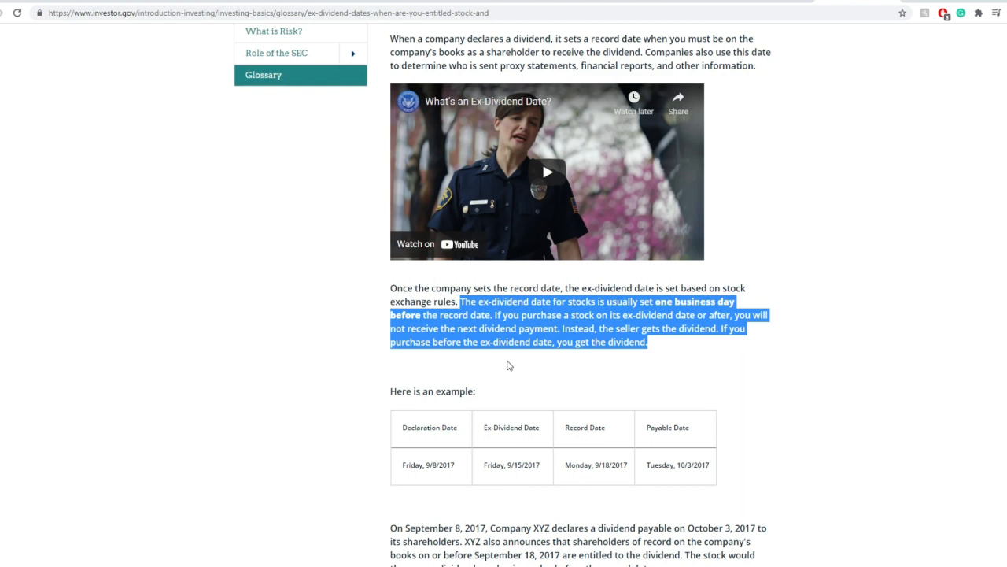
pyautogui.moveTo(518, 360)
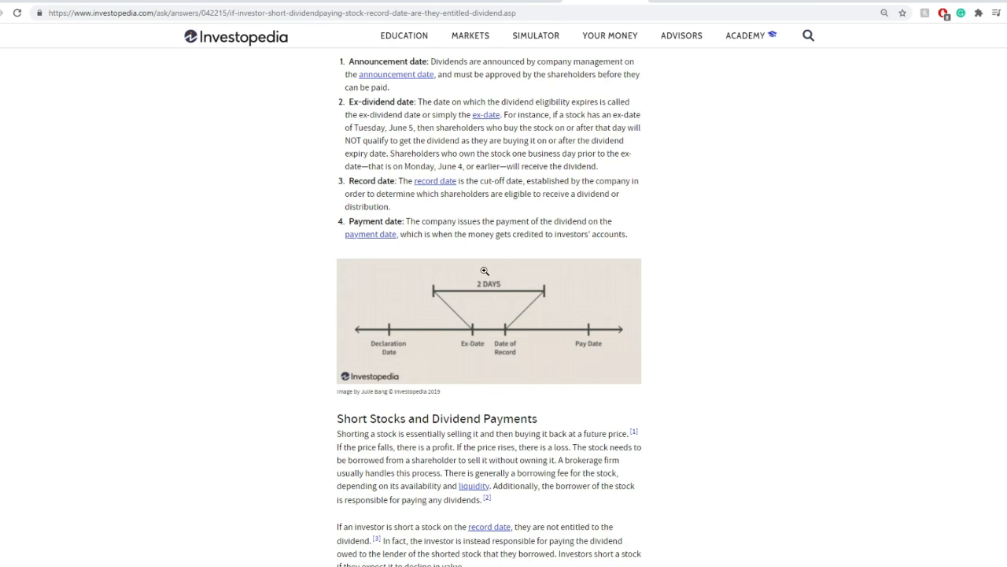
# Scroll the Investopedia article to Short Stocks and Dividend Payments and highlight a line.
pyautogui.scroll(-3)
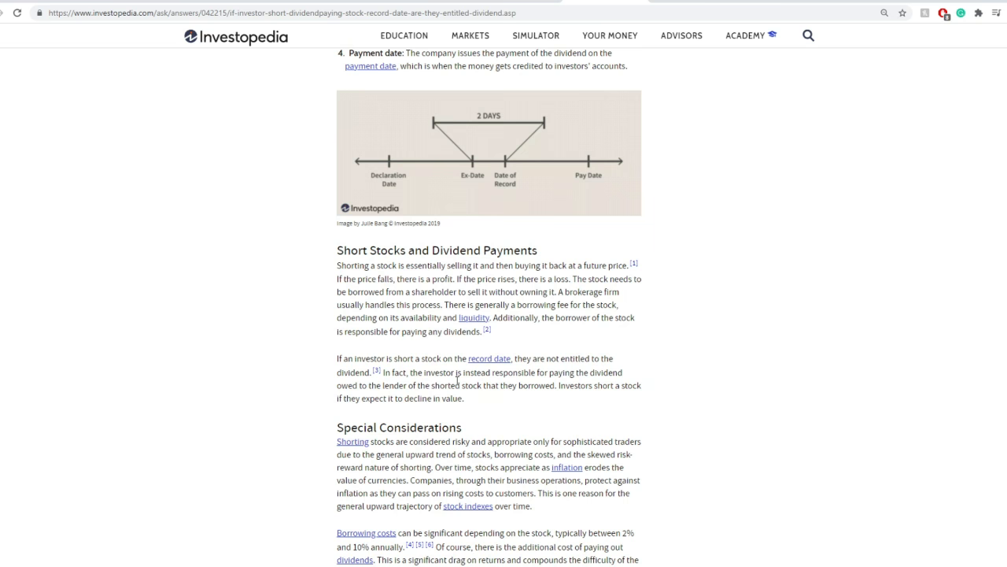
pyautogui.moveTo(420, 355)
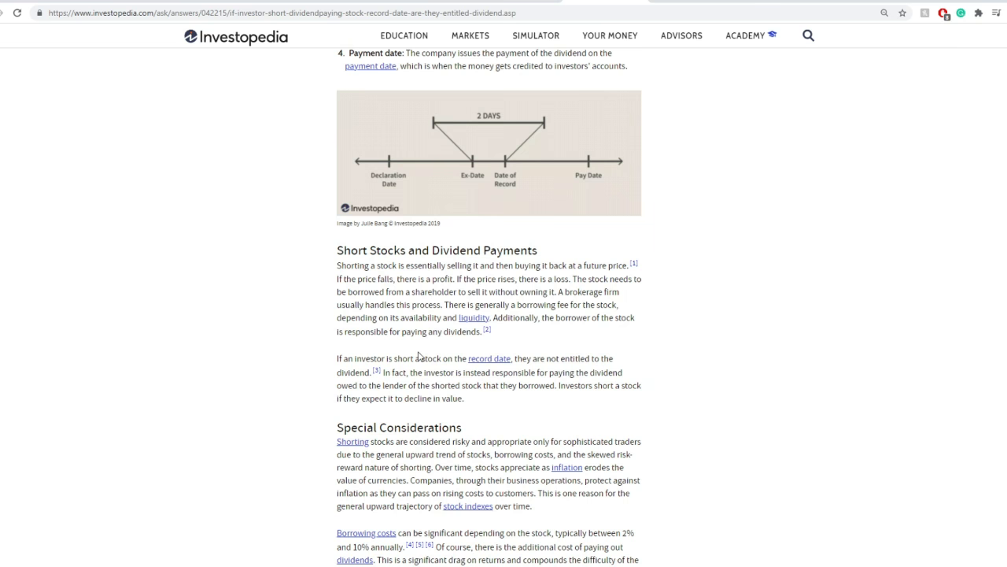
pyautogui.moveTo(421, 359); pyautogui.dragTo(511, 358)
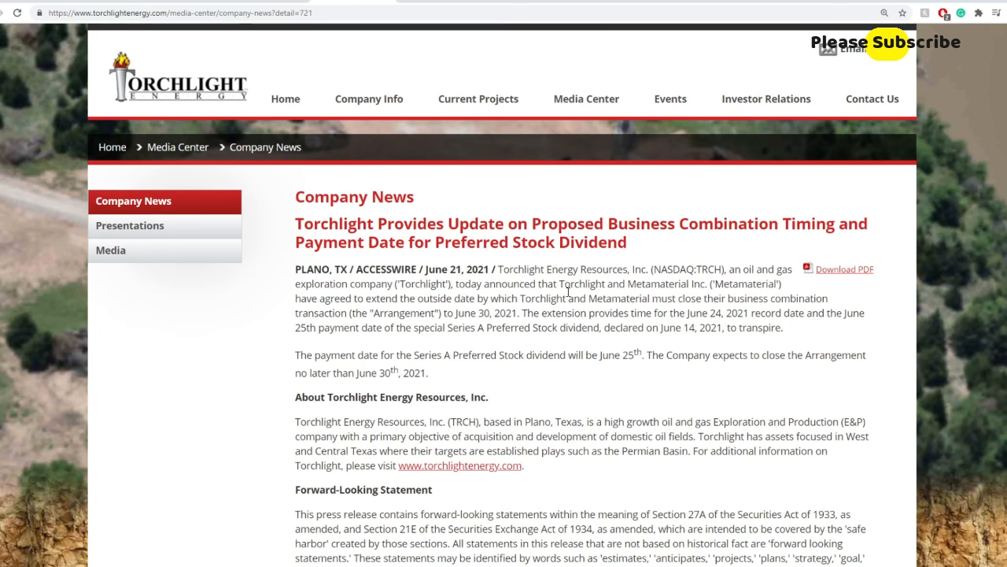
pyautogui.moveTo(602, 293)
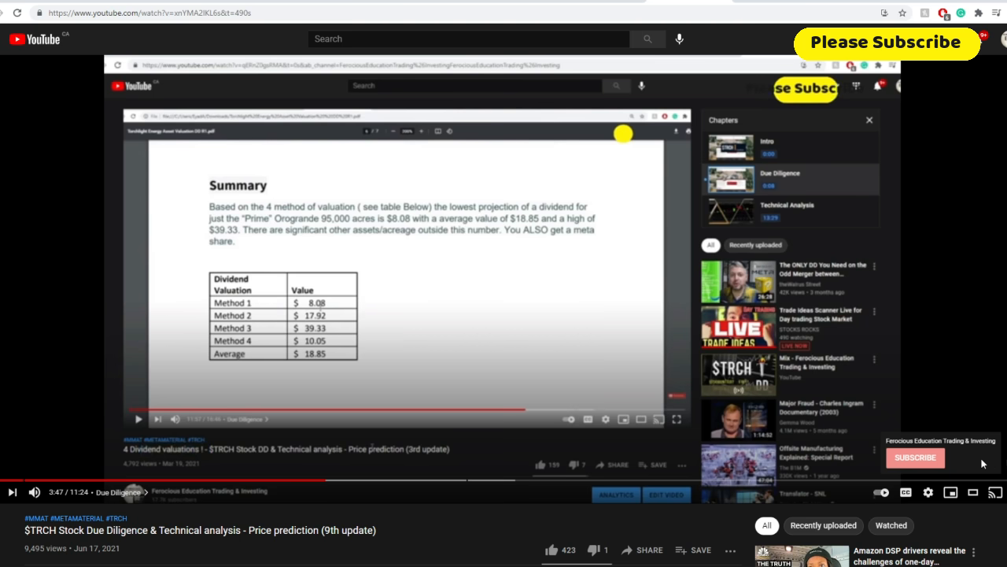
# Scroll below the $TRCH Due Diligence (9th update) video and give it a thumbs-up.
pyautogui.scroll(-3)
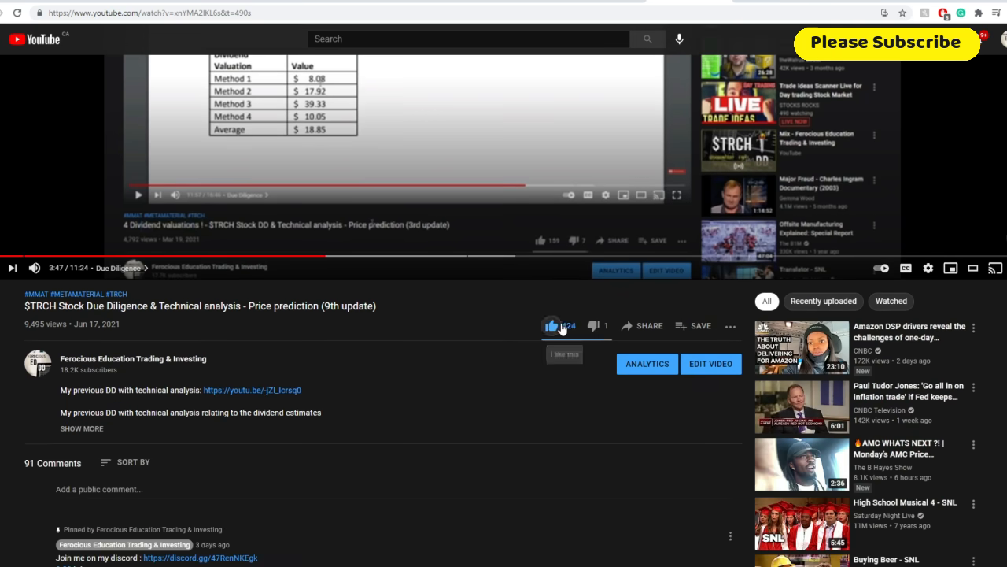
pyautogui.click(552, 325)
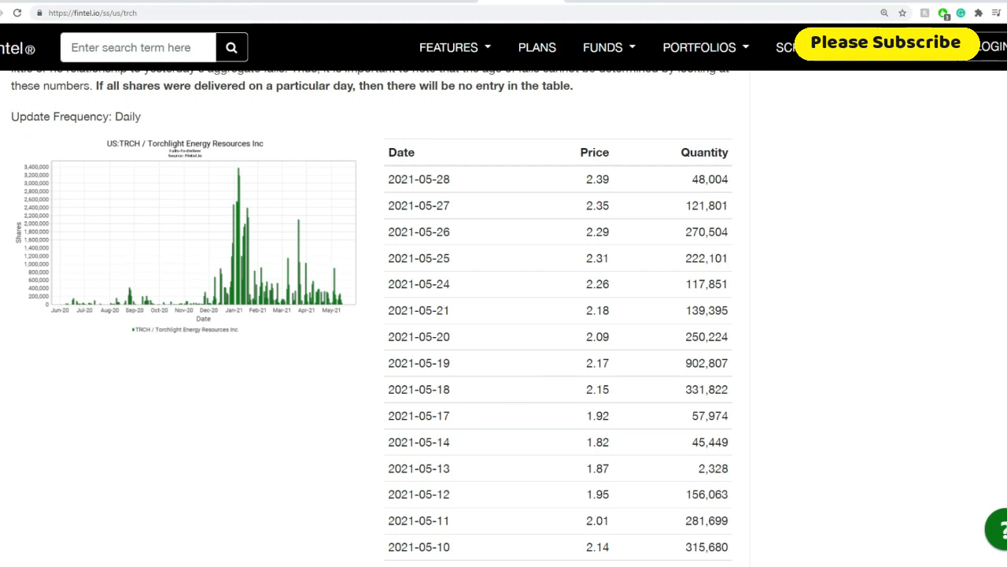
# Scroll Fintel's TRCH page to the fails-to-deliver and daily short volume tables.
pyautogui.scroll(-3)
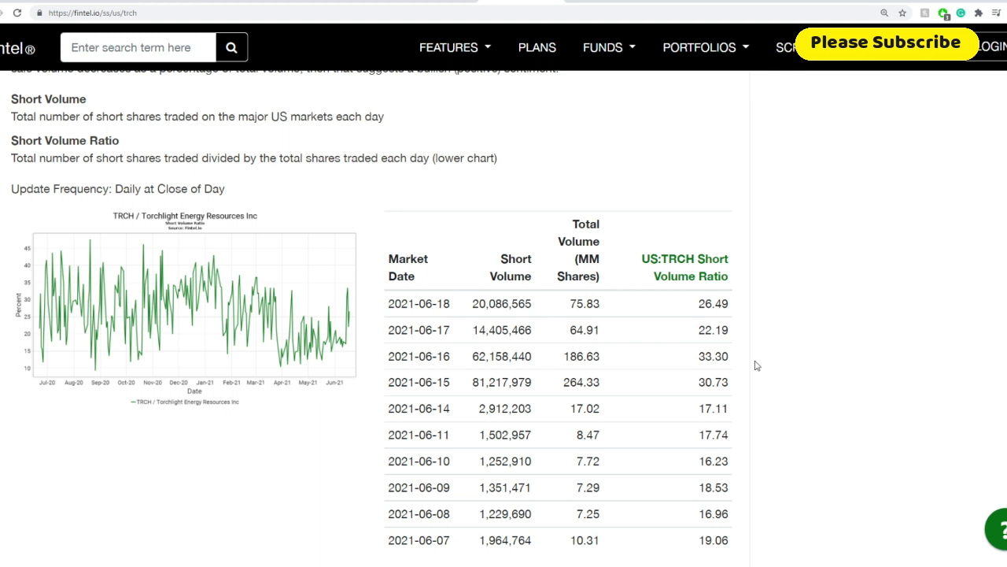
pyautogui.moveTo(278, 230)
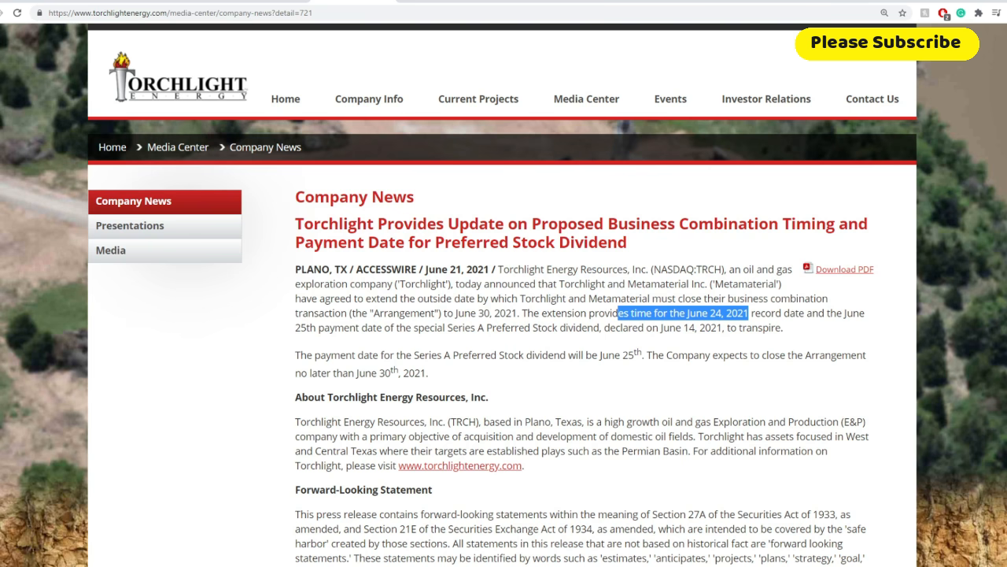
pyautogui.moveTo(454, 492)
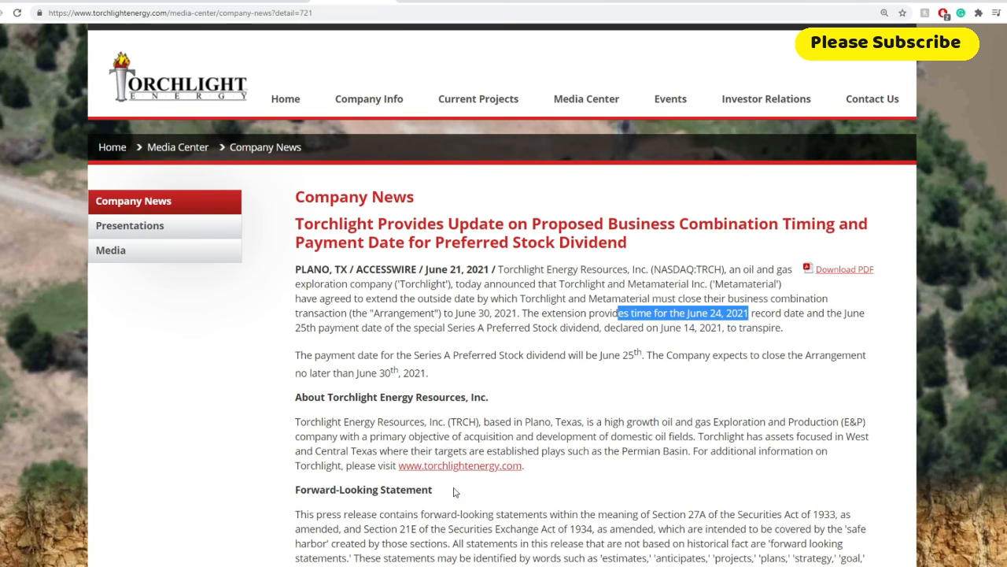
pyautogui.moveTo(447, 448)
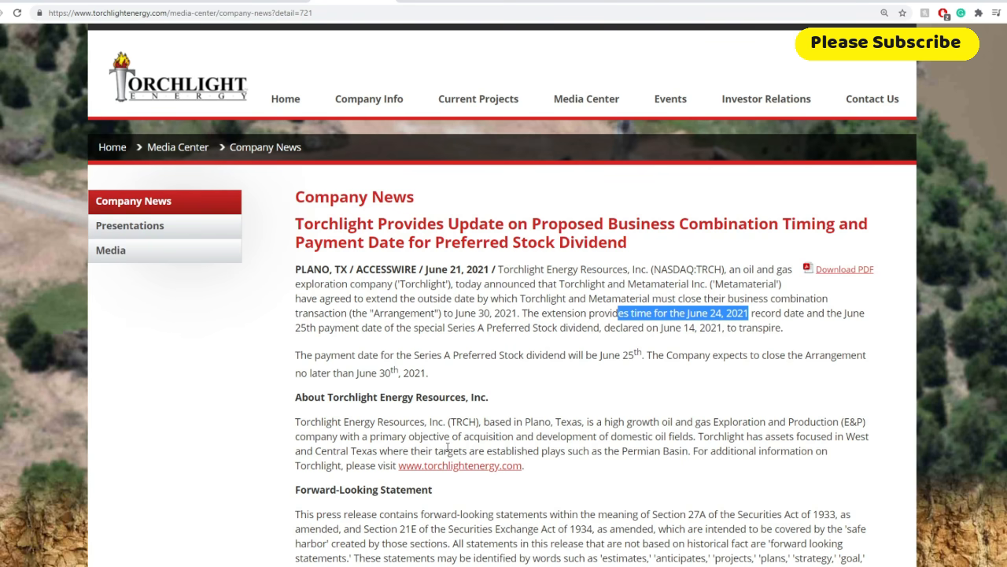
# Scroll the June 21 press release and highlight '25th' in the payment date sentence.
pyautogui.scroll(-3)
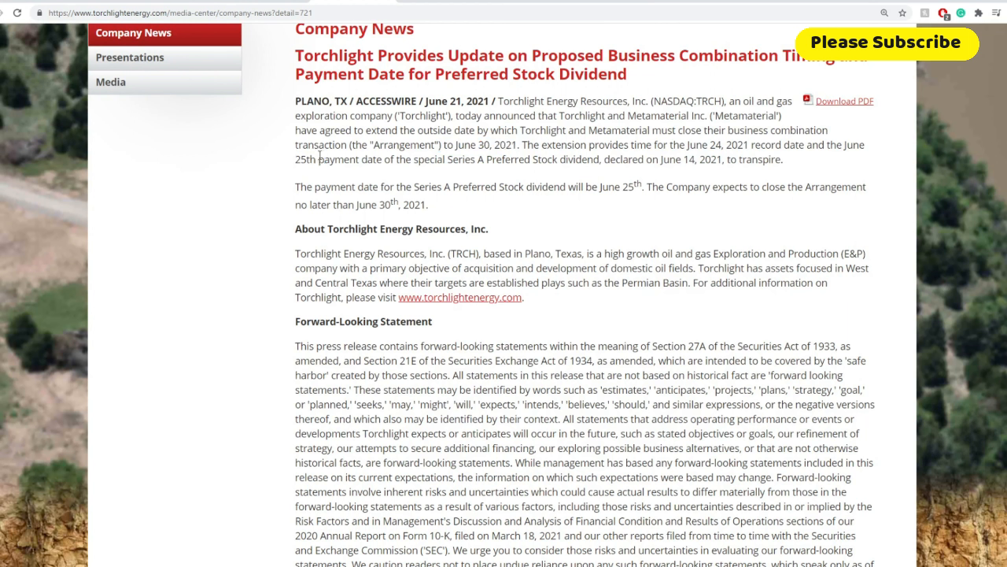
pyautogui.doubleClick(305, 159)
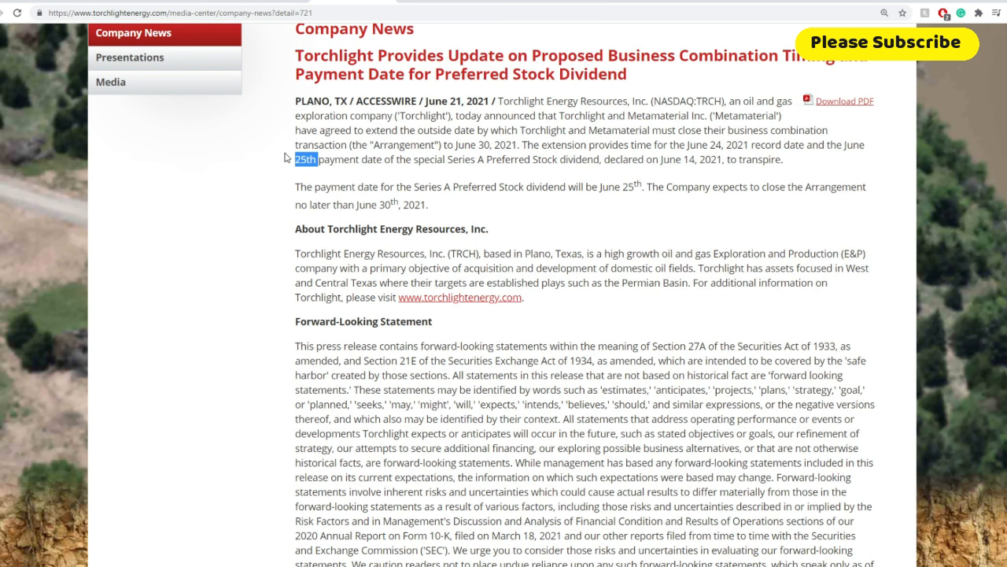
pyautogui.moveTo(295, 157)
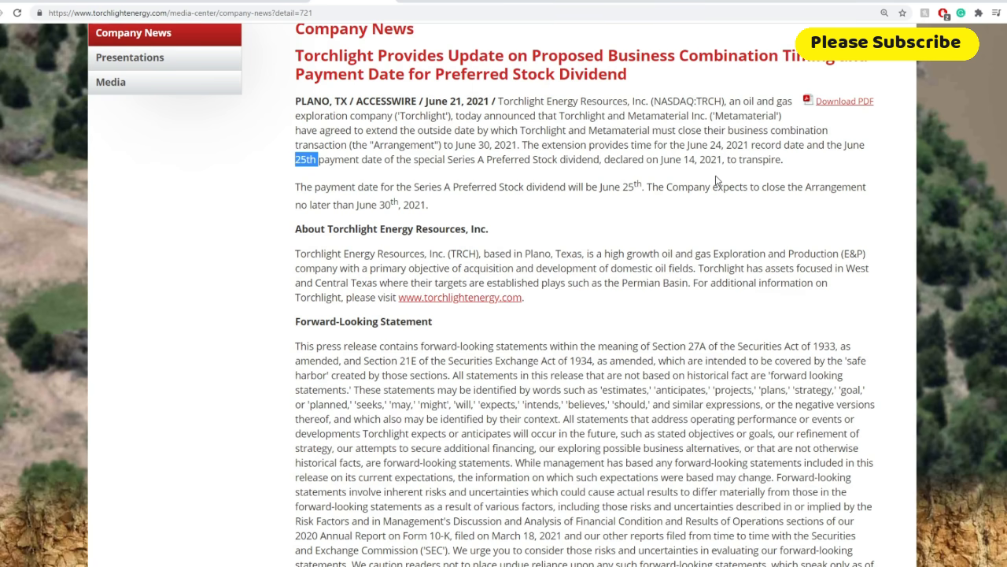
pyautogui.moveTo(889, 156)
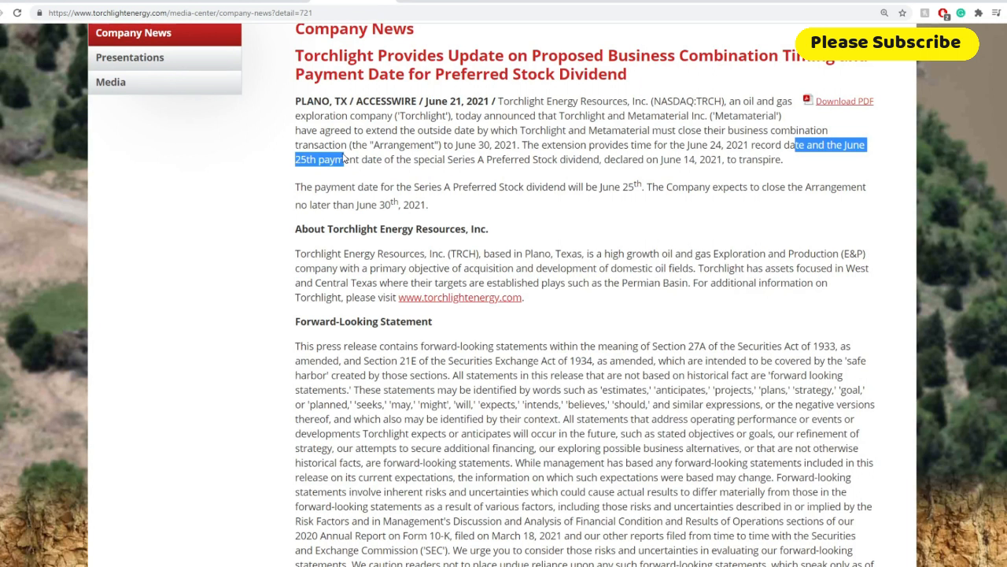
pyautogui.moveTo(343, 150)
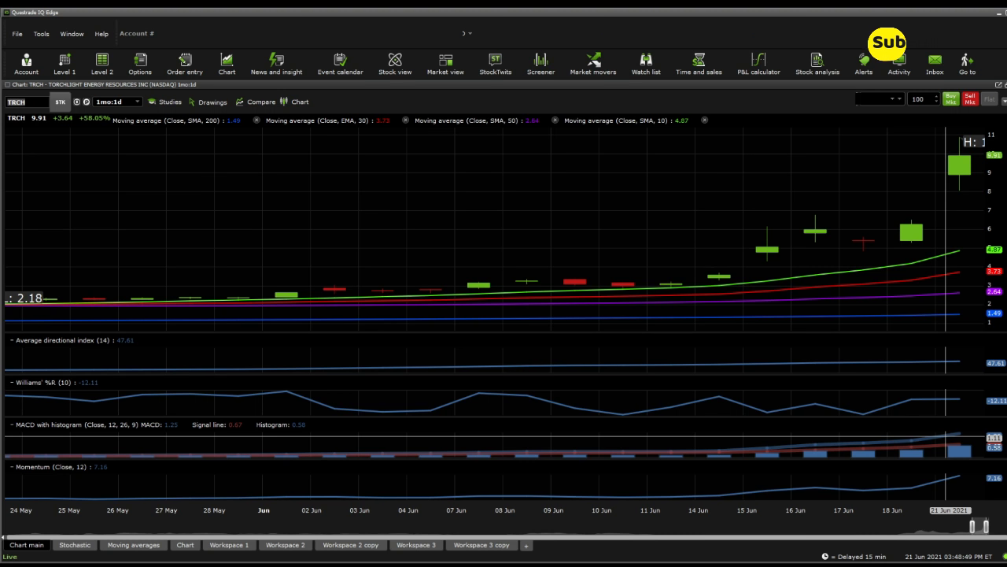
# Select the Moving averages workspace tab with TRCH's daily Bollinger bands and volume chart.
pyautogui.click(133, 545)
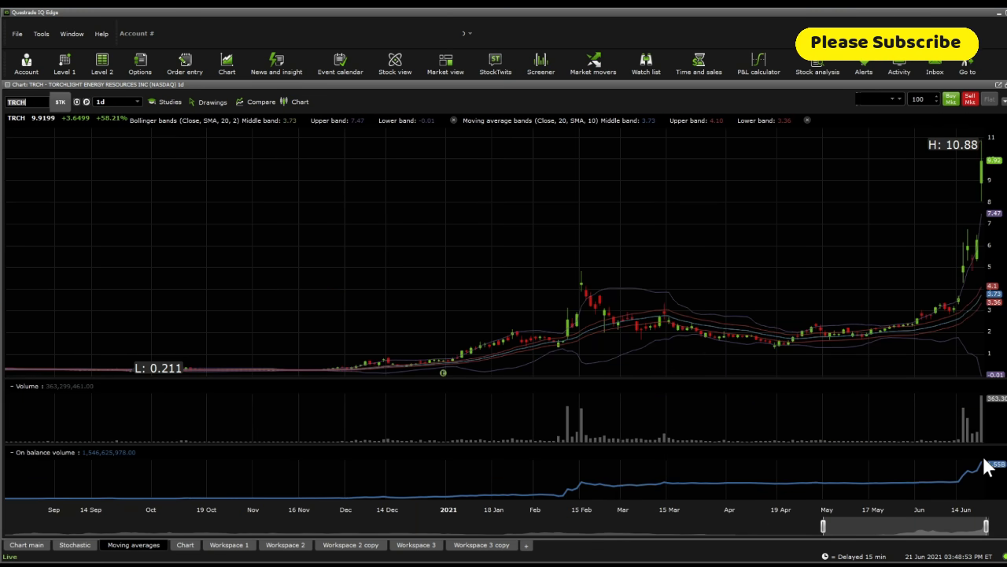
pyautogui.moveTo(950, 444)
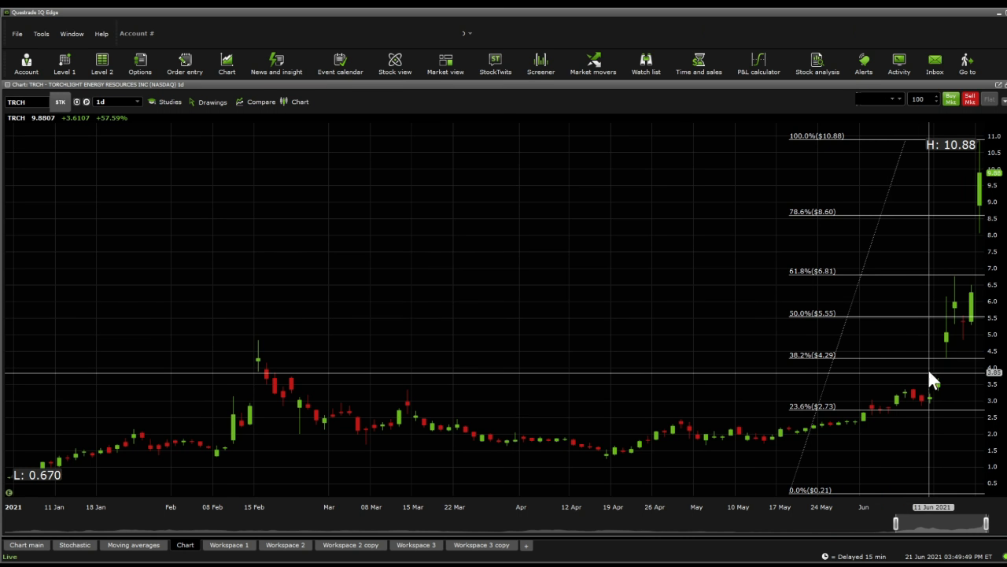
pyautogui.moveTo(994, 305)
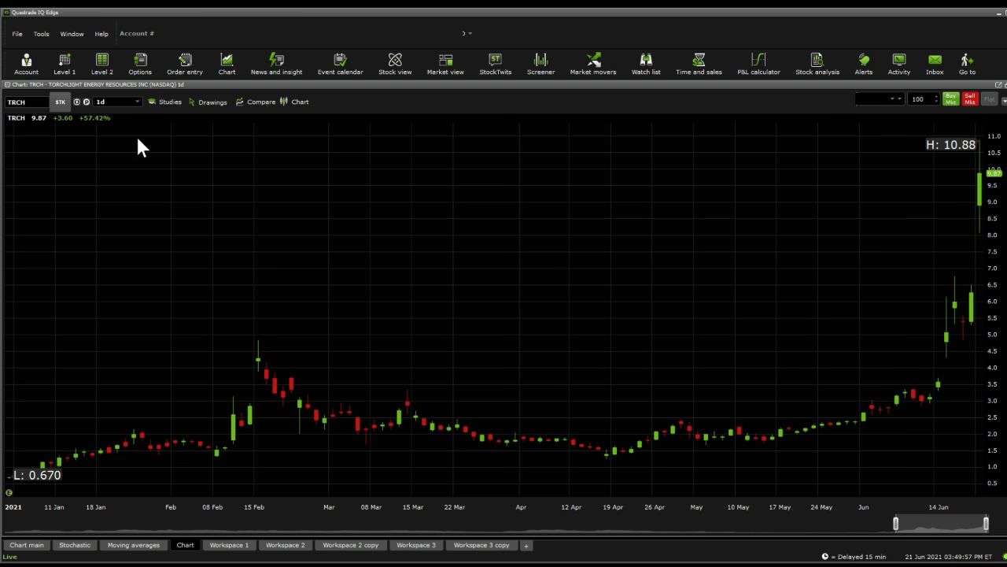
pyautogui.moveTo(156, 189)
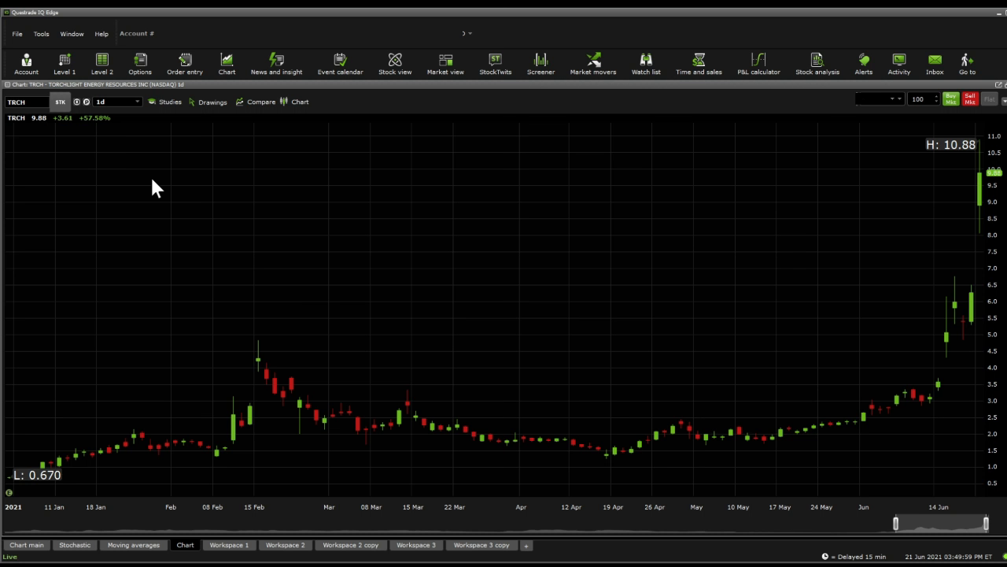
# Change the TRCH chart interval from 1d to 1hr candles.
pyautogui.click(116, 101)
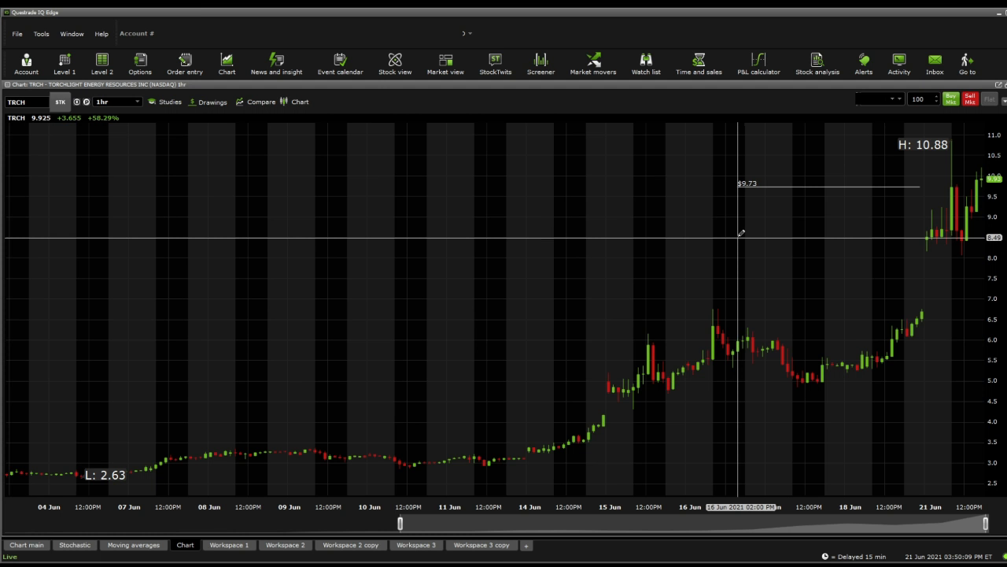
pyautogui.moveTo(965, 223)
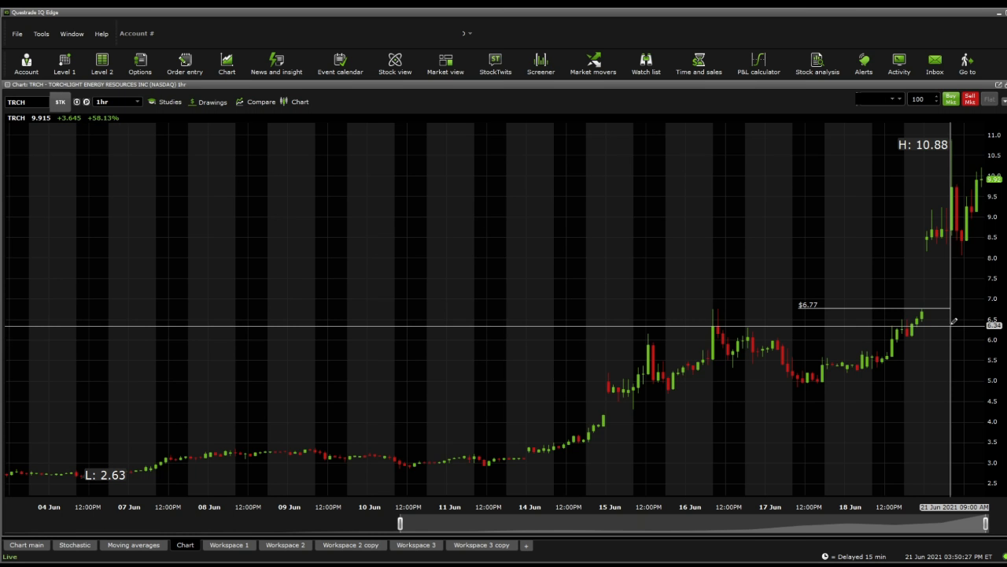
pyautogui.moveTo(621, 340)
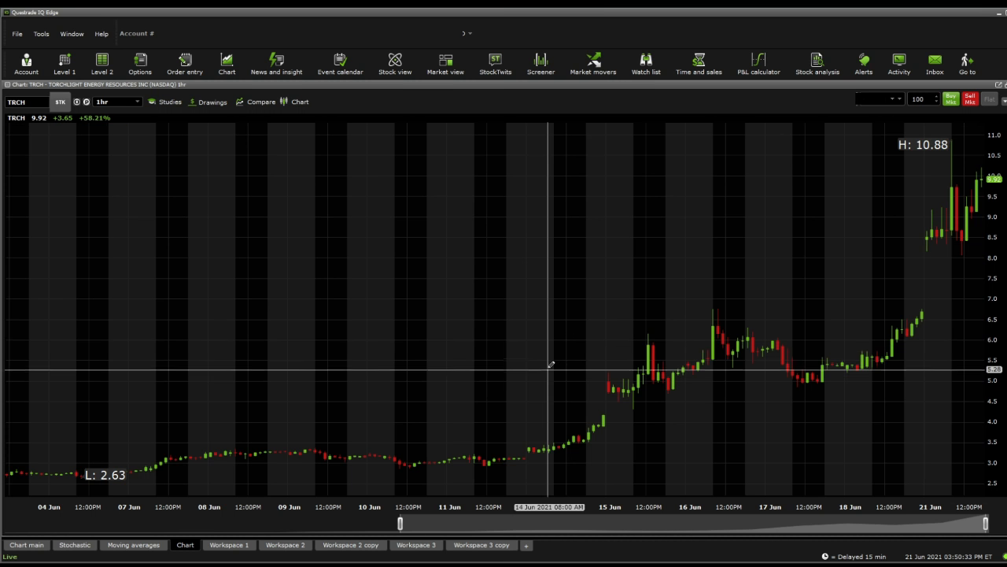
pyautogui.moveTo(930, 376)
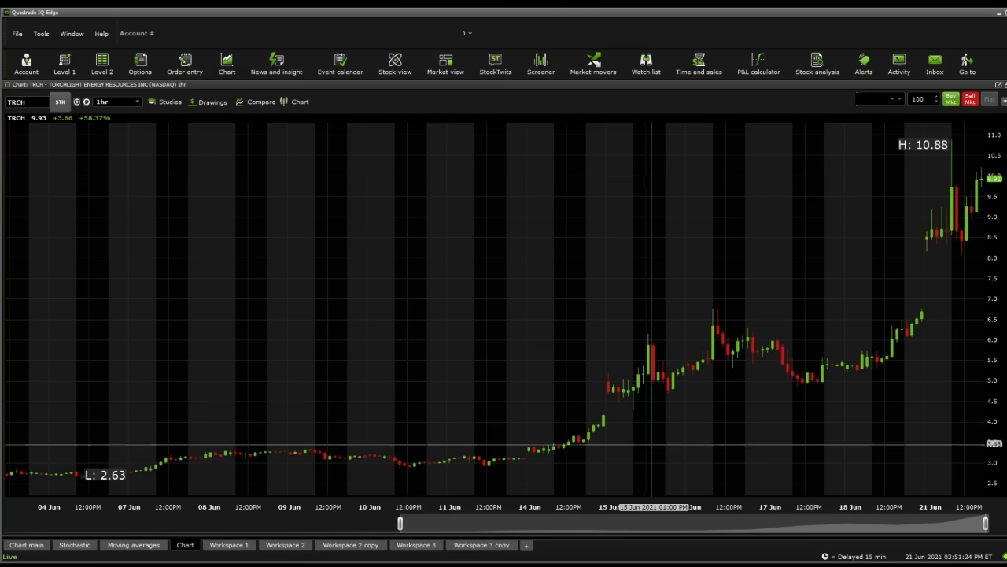
pyautogui.moveTo(407, 315)
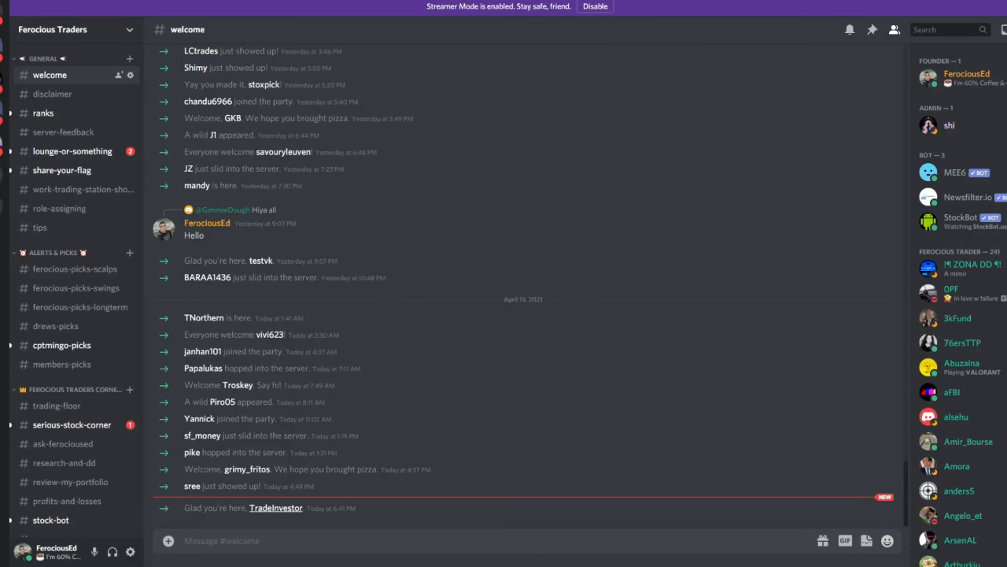
# Visit trading-floor, ask-ferocioused and research-and-dd channels, ending in lounge-or-something.
pyautogui.scroll(3)
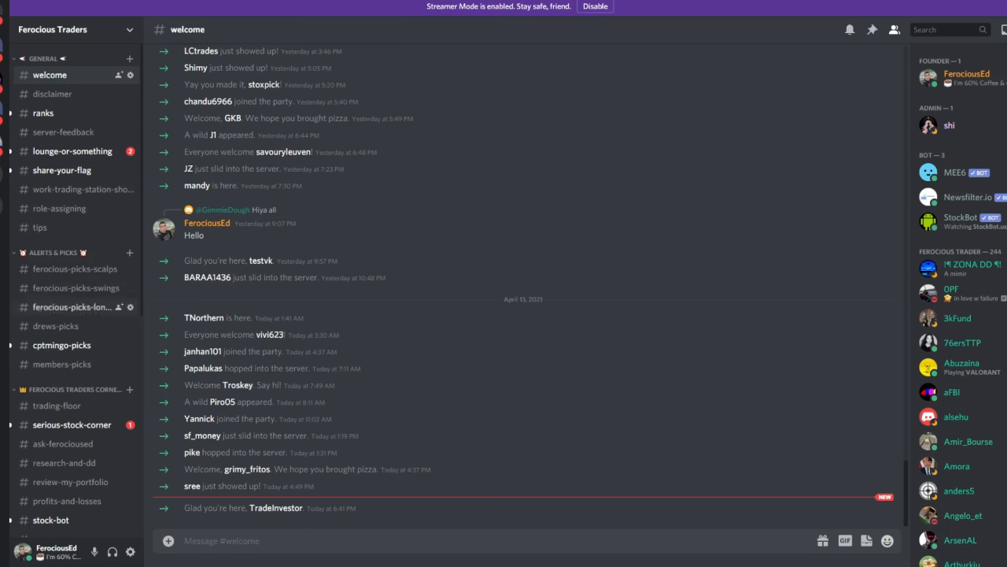
pyautogui.click(57, 405)
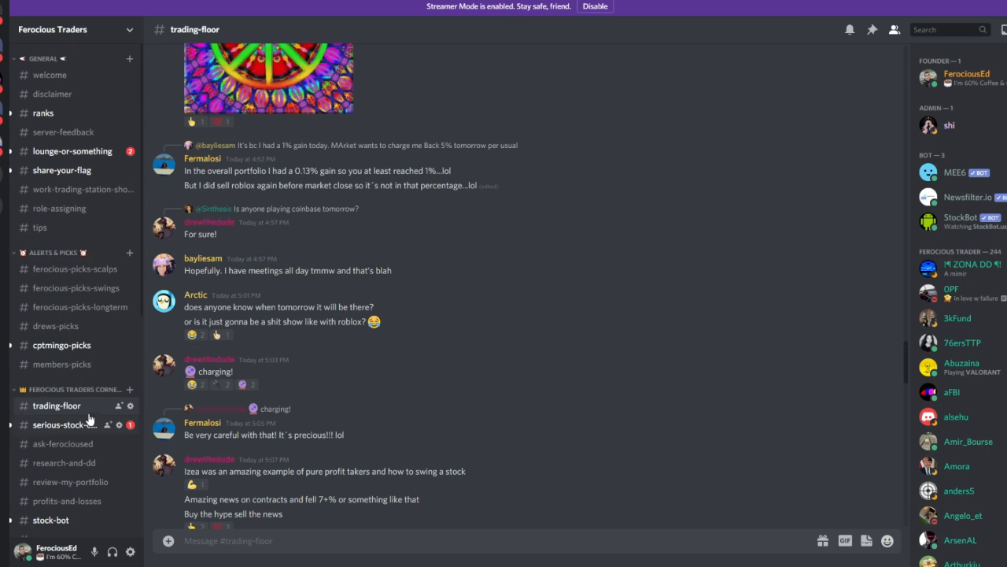
pyautogui.scroll(-3)
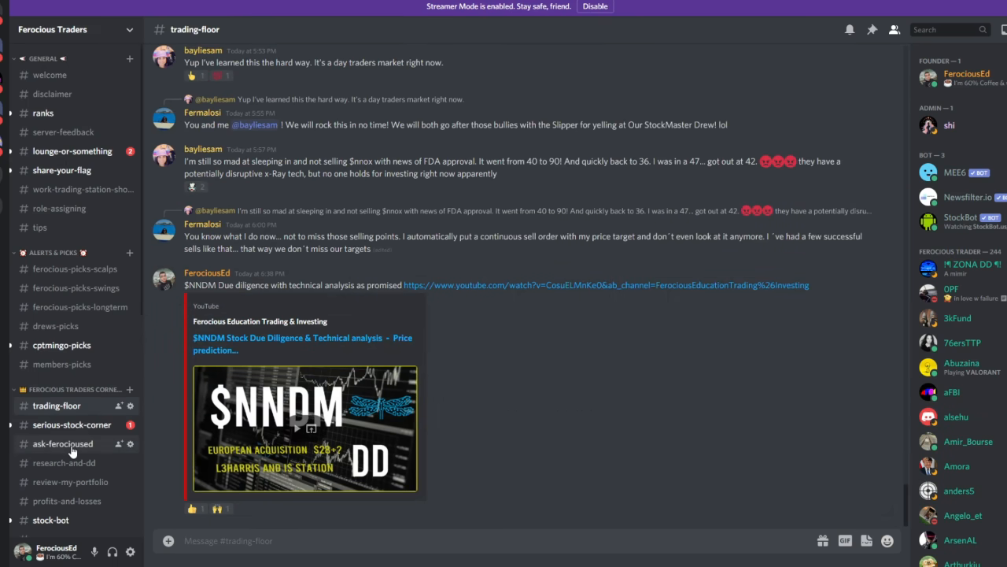
pyautogui.click(63, 443)
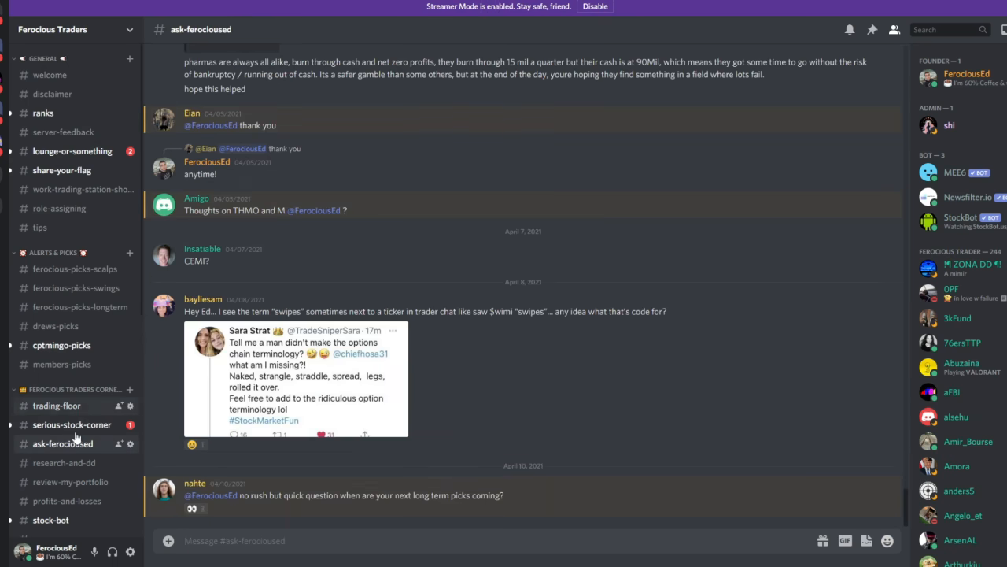
pyautogui.click(64, 462)
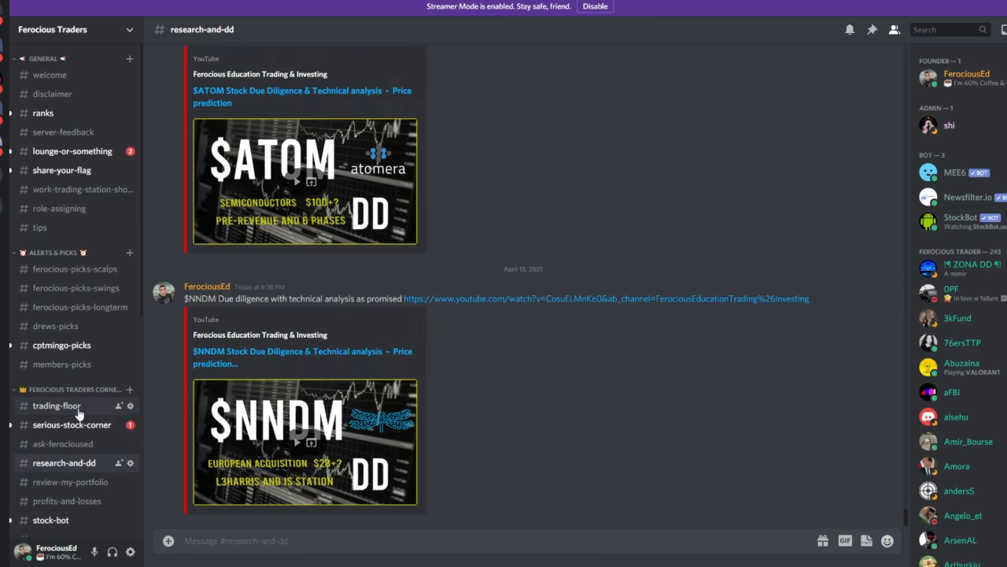
pyautogui.click(56, 405)
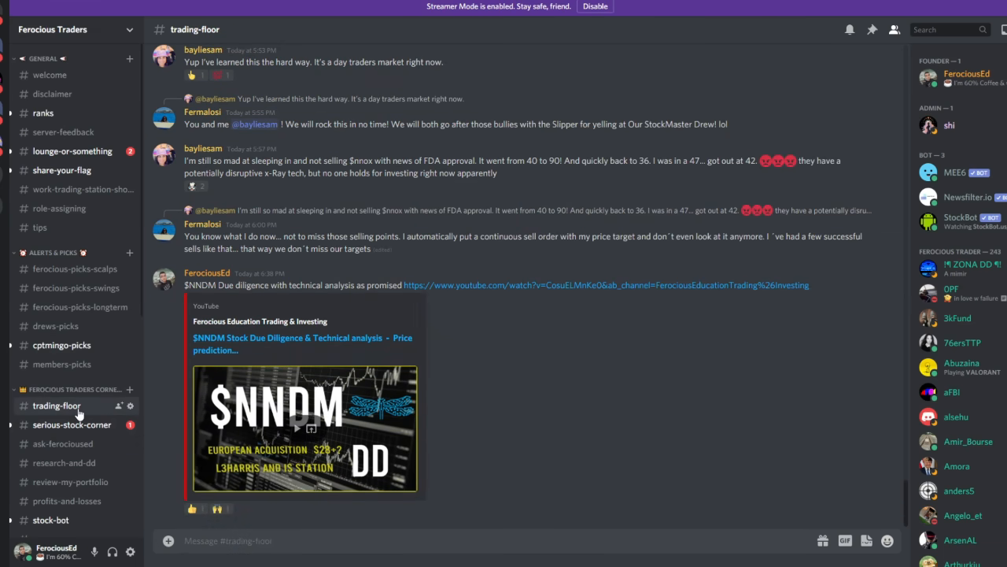
pyautogui.click(72, 150)
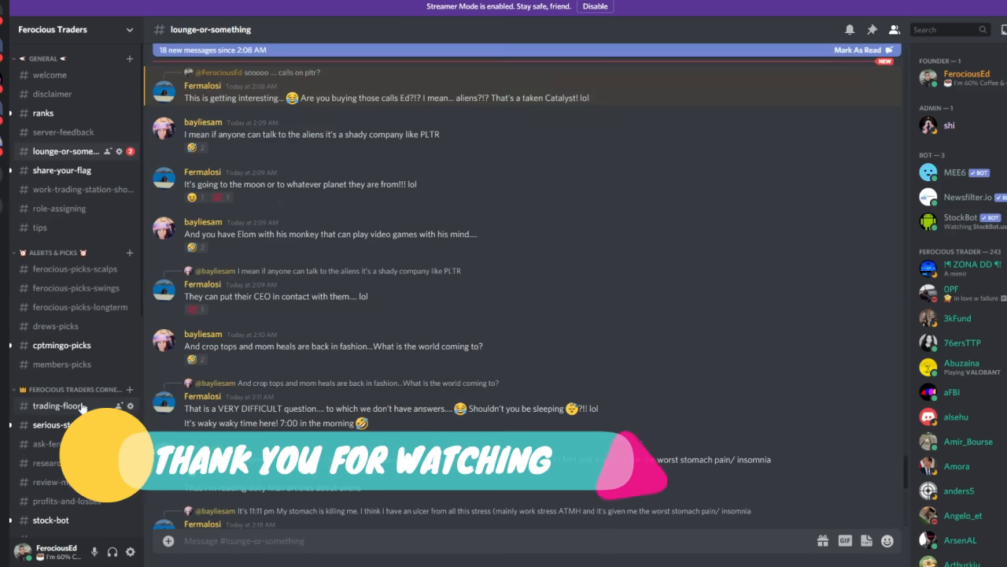